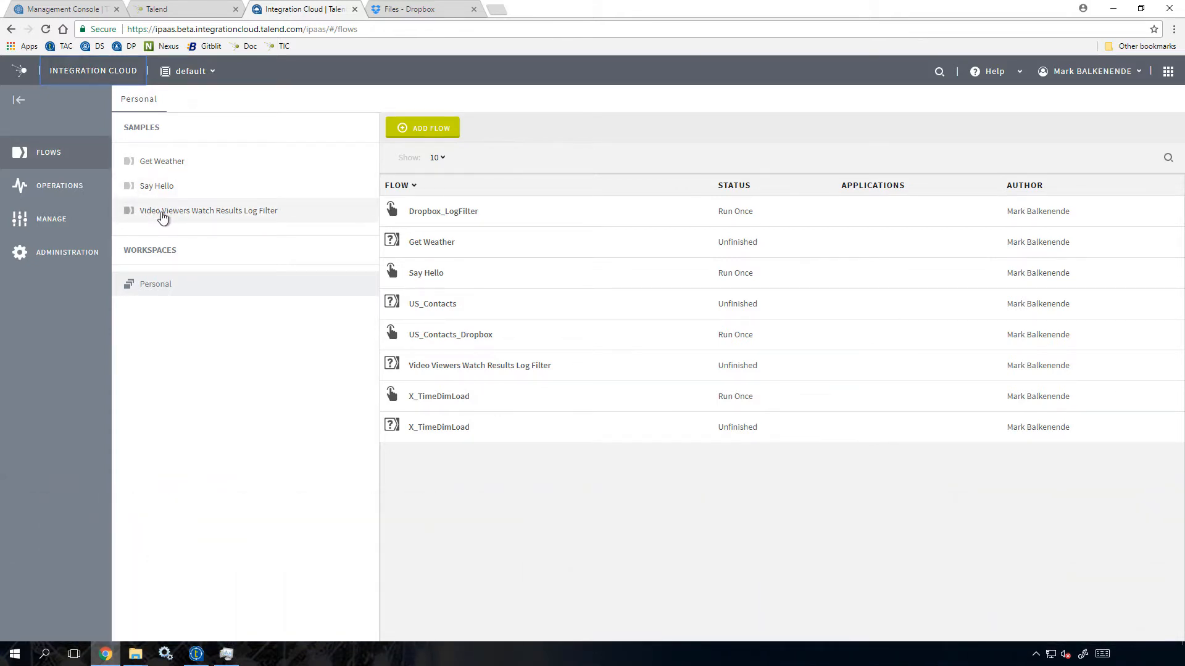
Read the Video Viewers Watch Results Log Filter sample notes and follow the 'here' link to its job design.
left_click(210, 210)
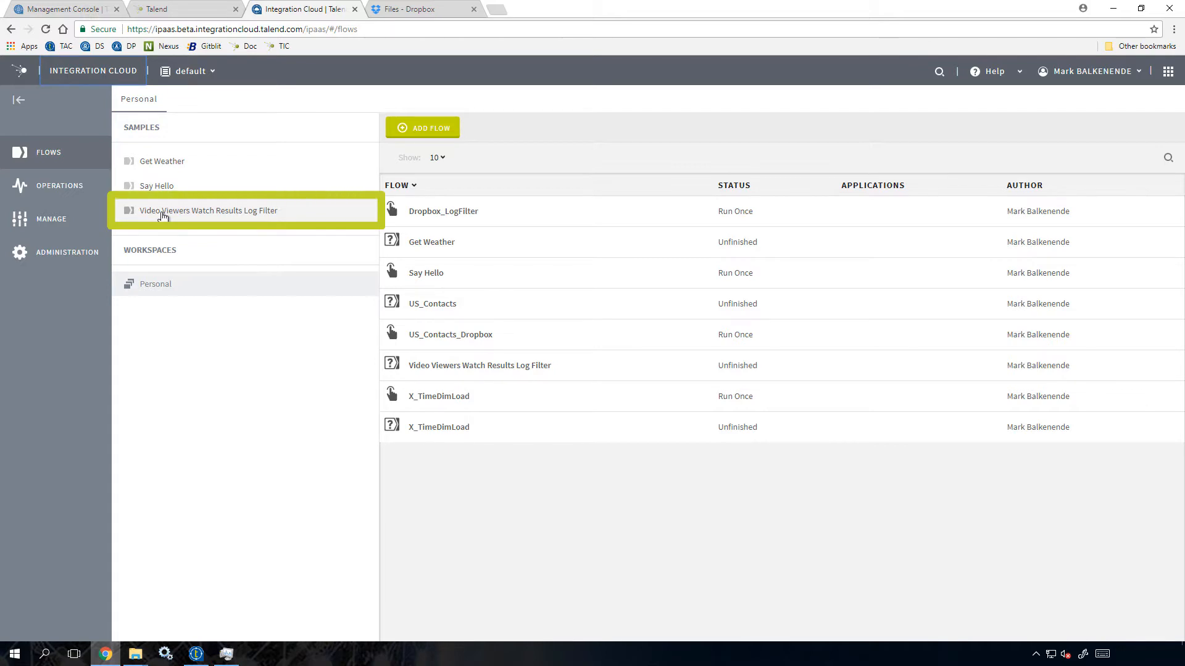
left_click(209, 210)
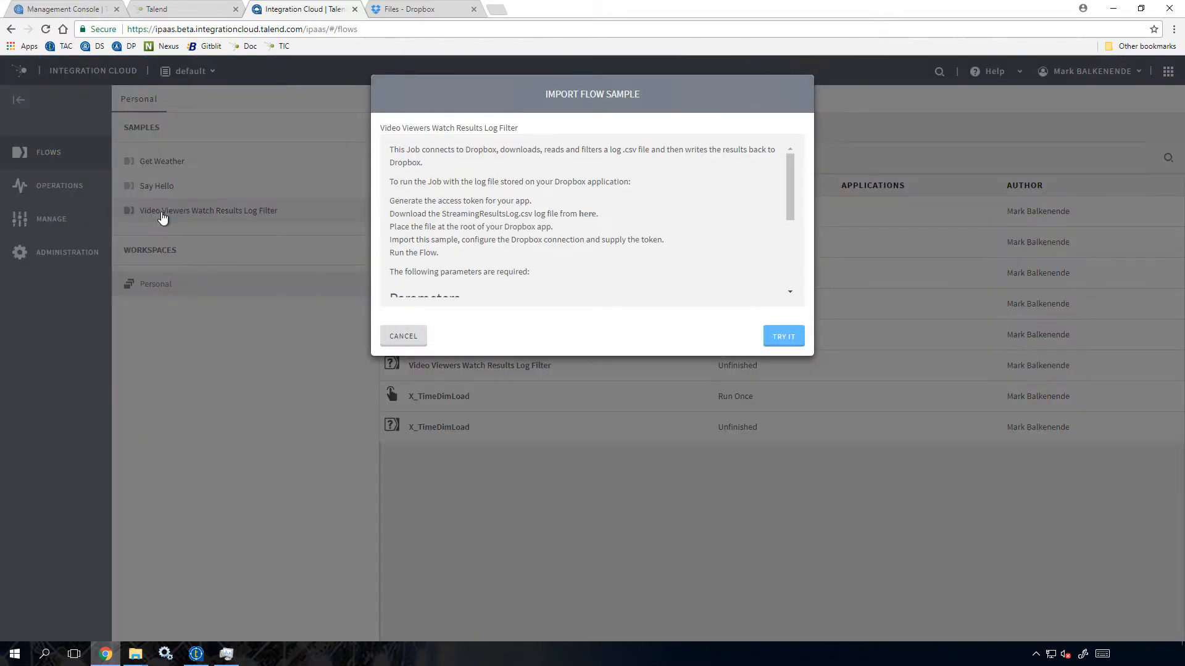
scroll("down", 3)
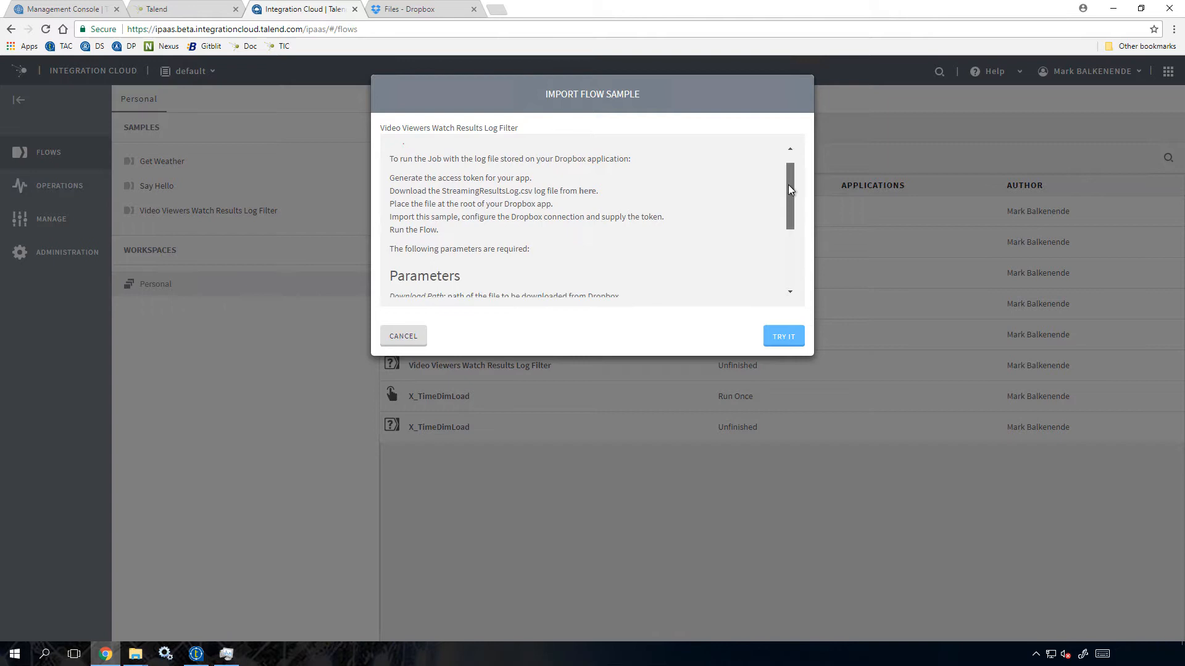
scroll("down", 3)
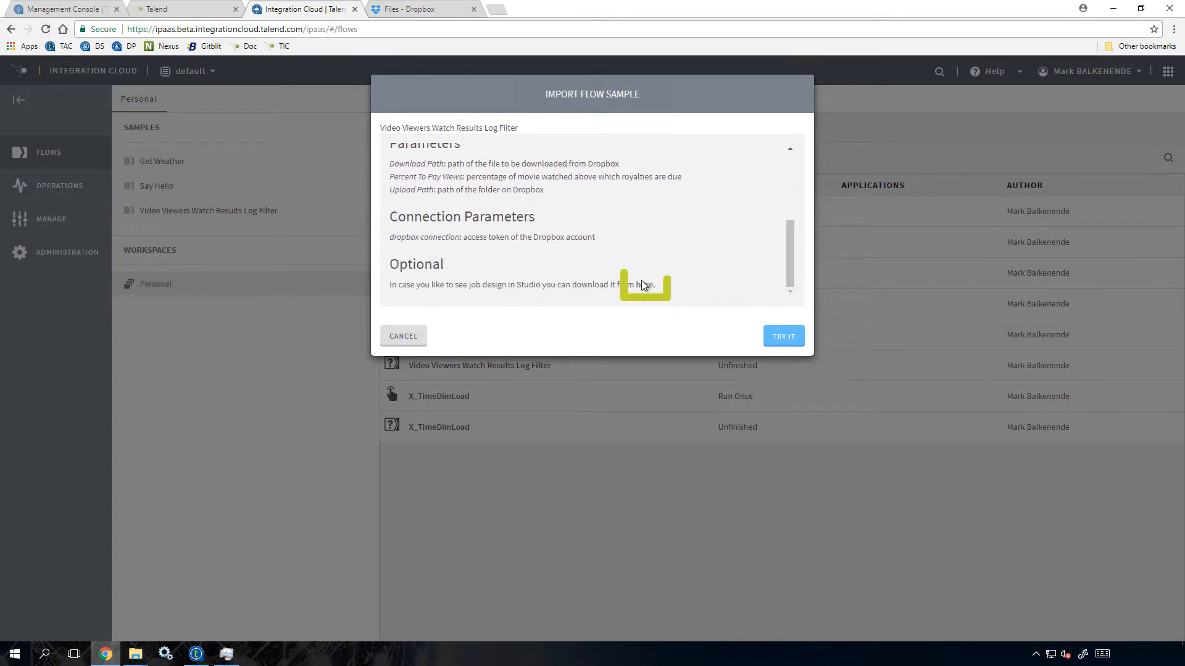
left_click(646, 285)
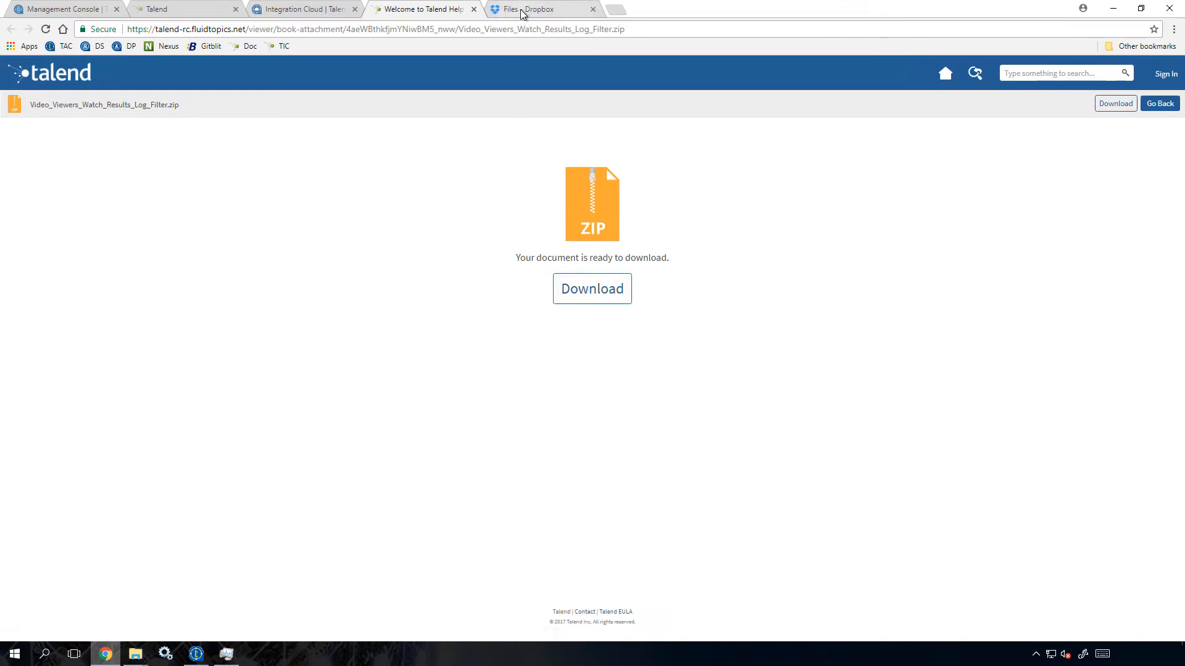
Preview StreamingResultsLog.csv in Dropbox, then bring the job up in Studio.
left_click(540, 9)
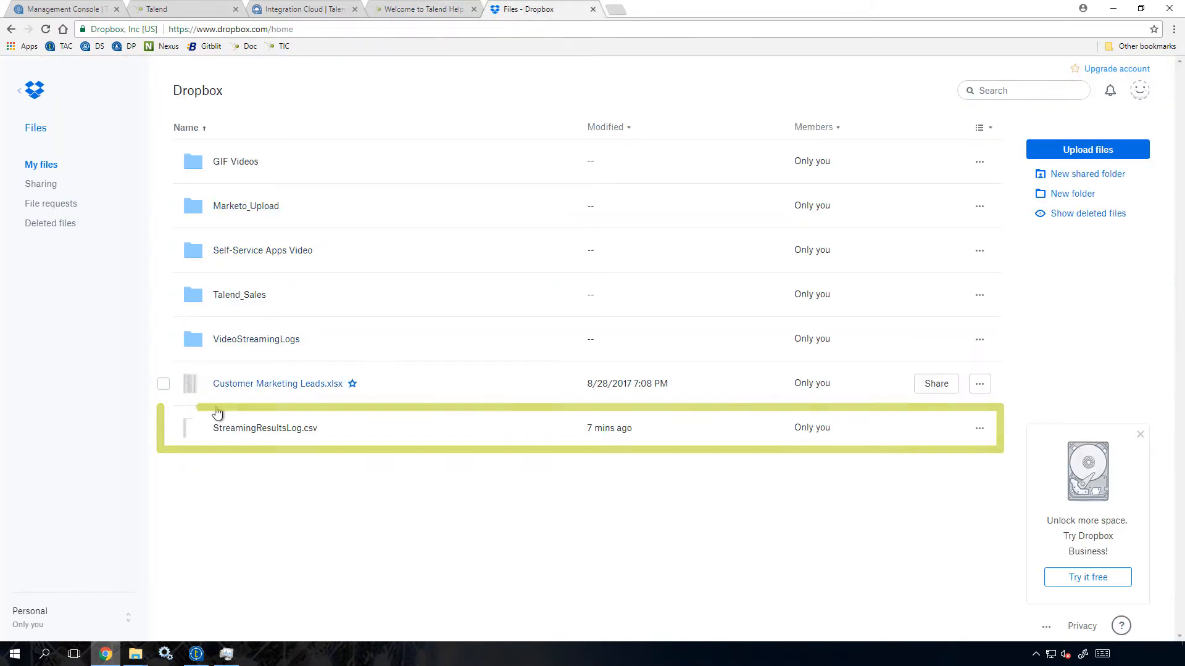
left_click(264, 429)
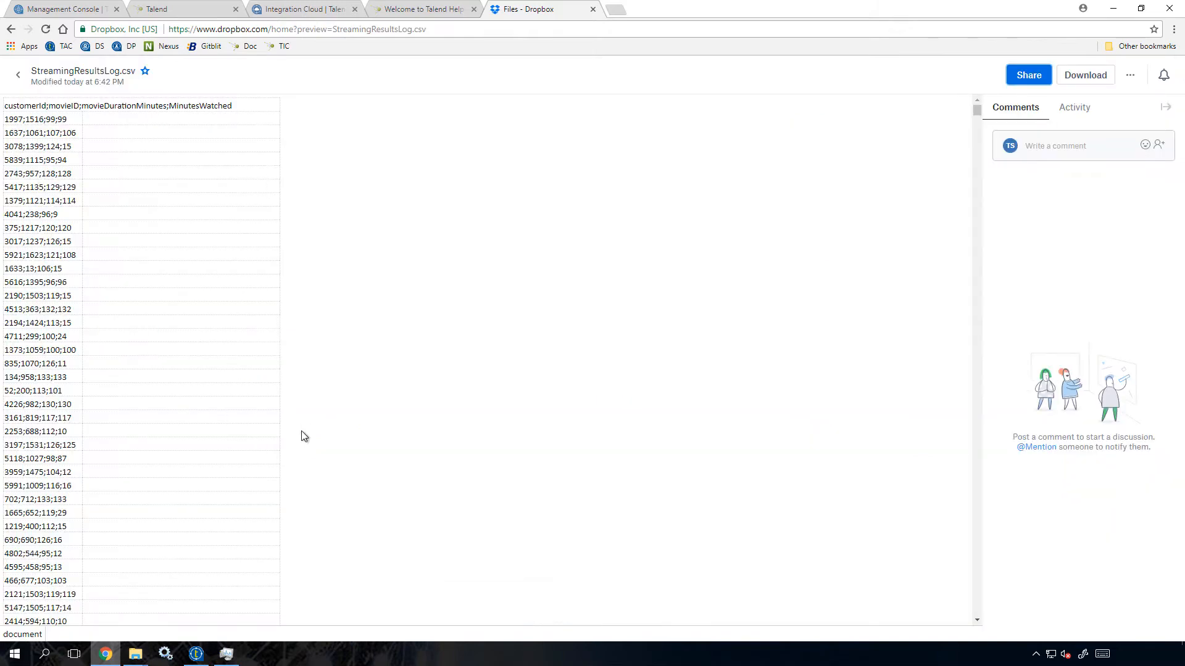
left_click(18, 74)
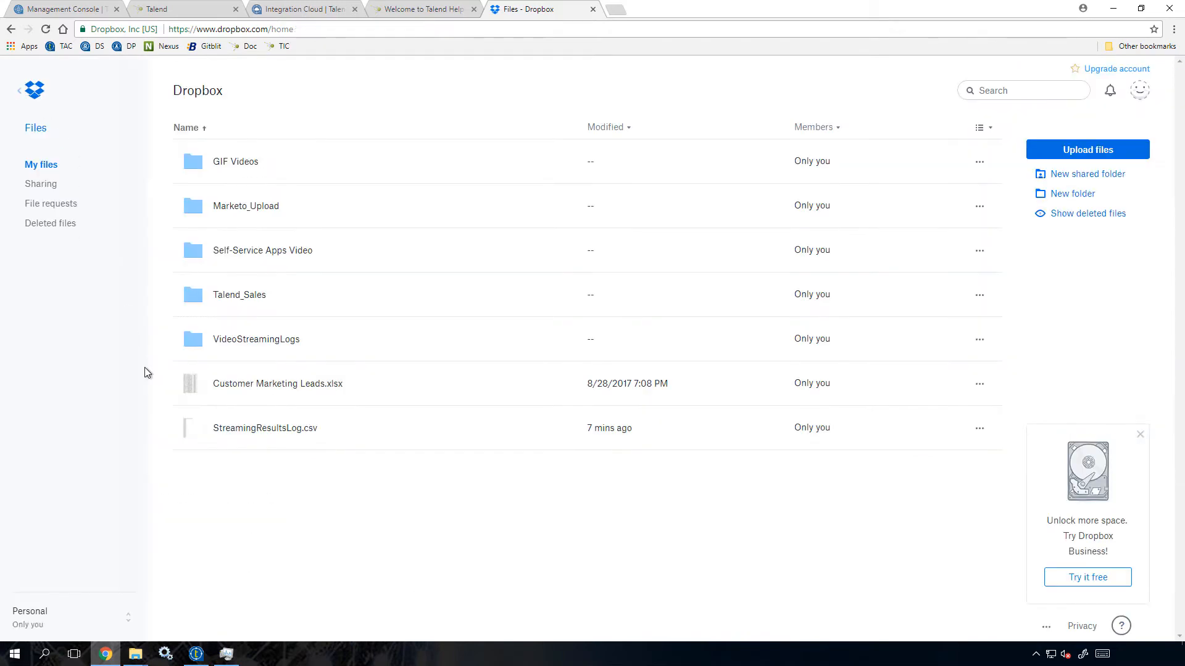
left_click(196, 654)
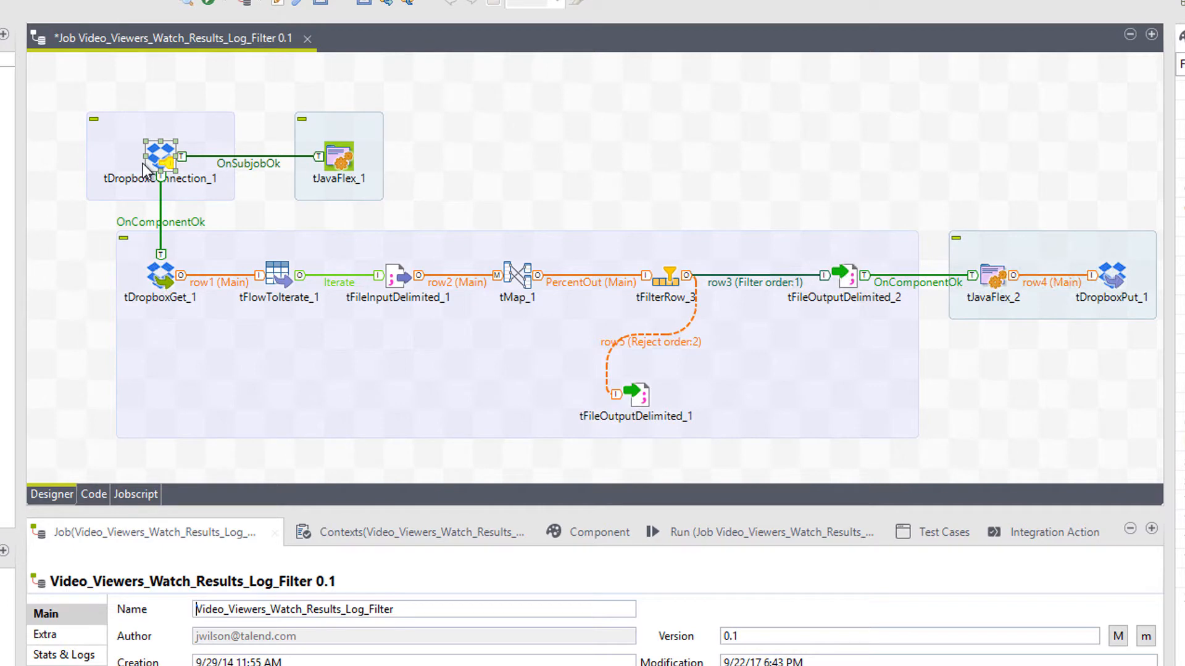
mouse_move(869, 278)
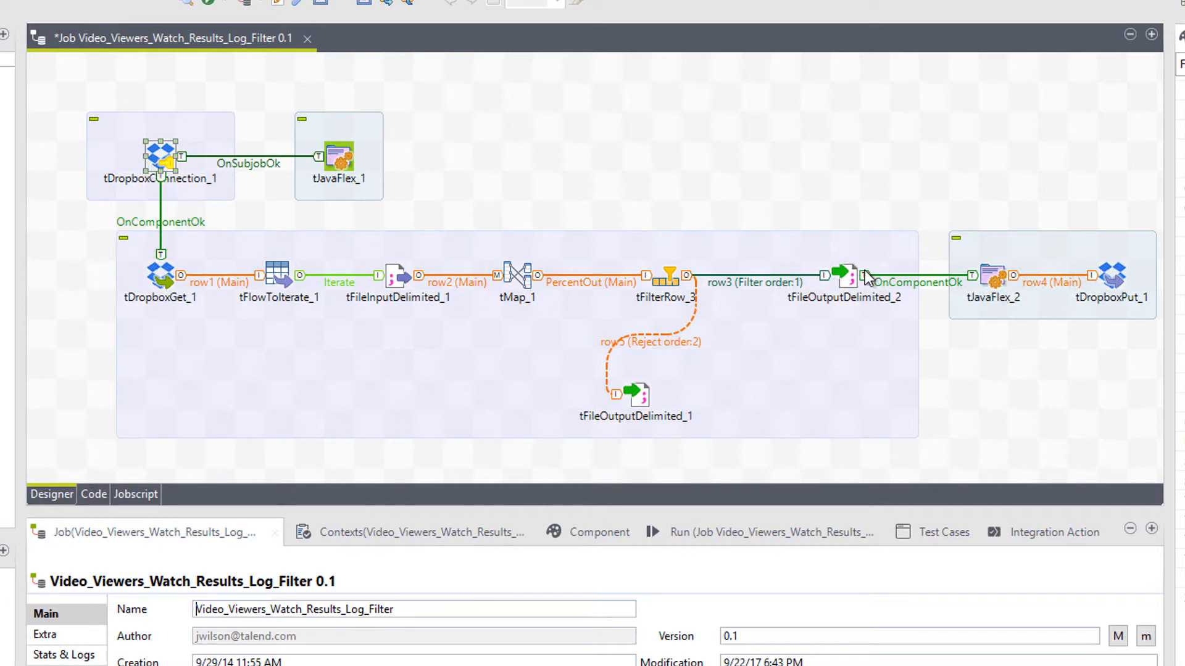
mouse_move(1119, 355)
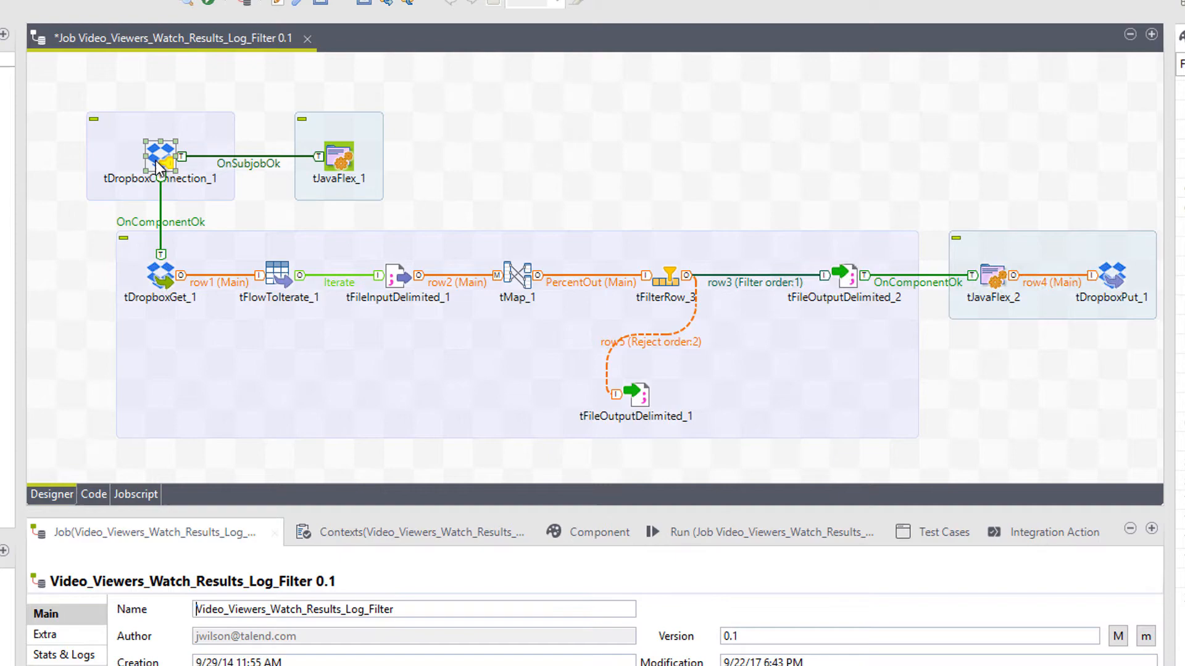
Show the Run settings for the Video_Viewers_Watch_Results_Log_Filter job.
left_click(161, 157)
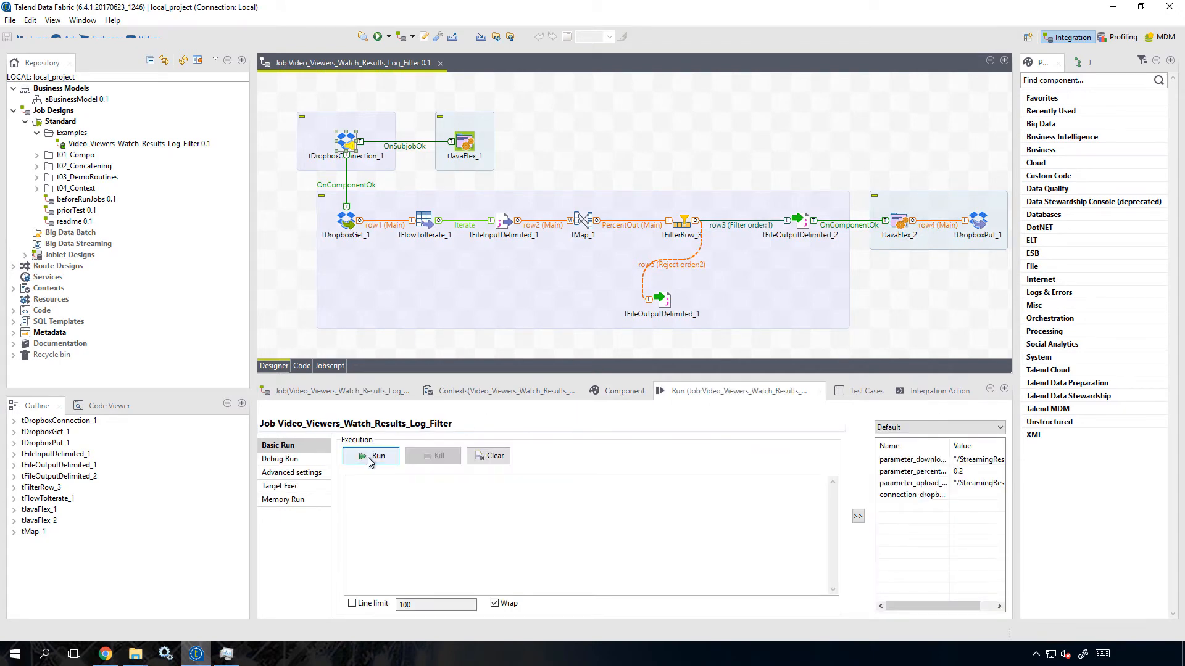
Run the log filter job, publish it to the cloud as version 1.0.1, and view its flow in the browser.
left_click(371, 456)
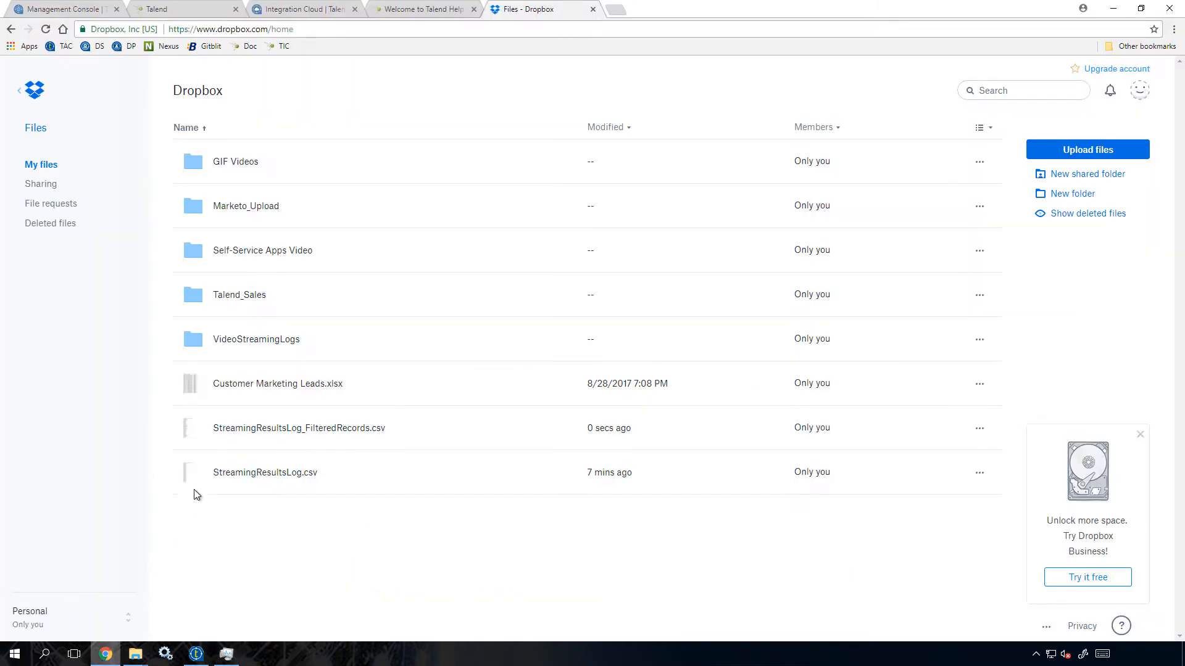
mouse_move(350, 428)
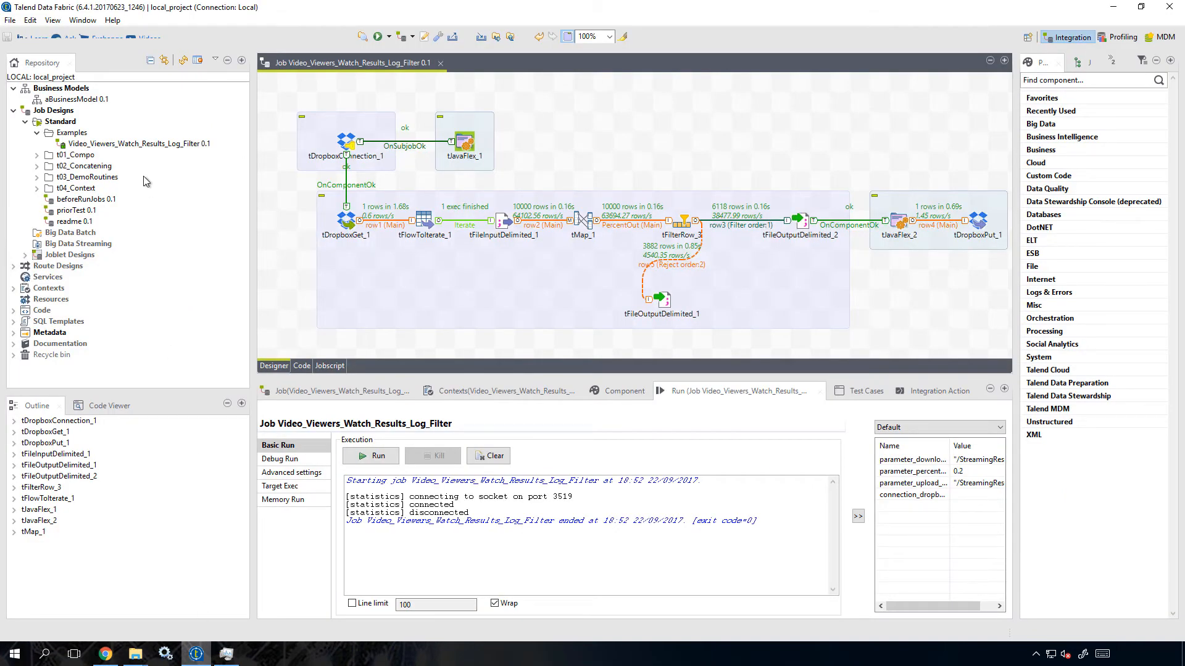
right_click(136, 143)
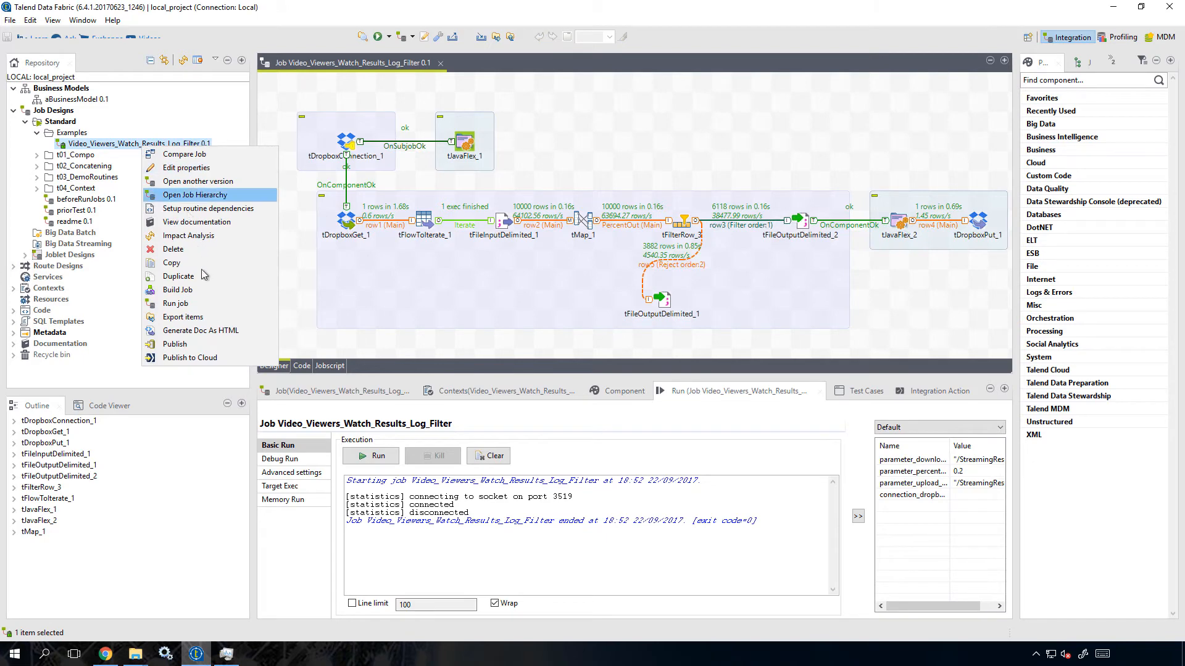
left_click(191, 358)
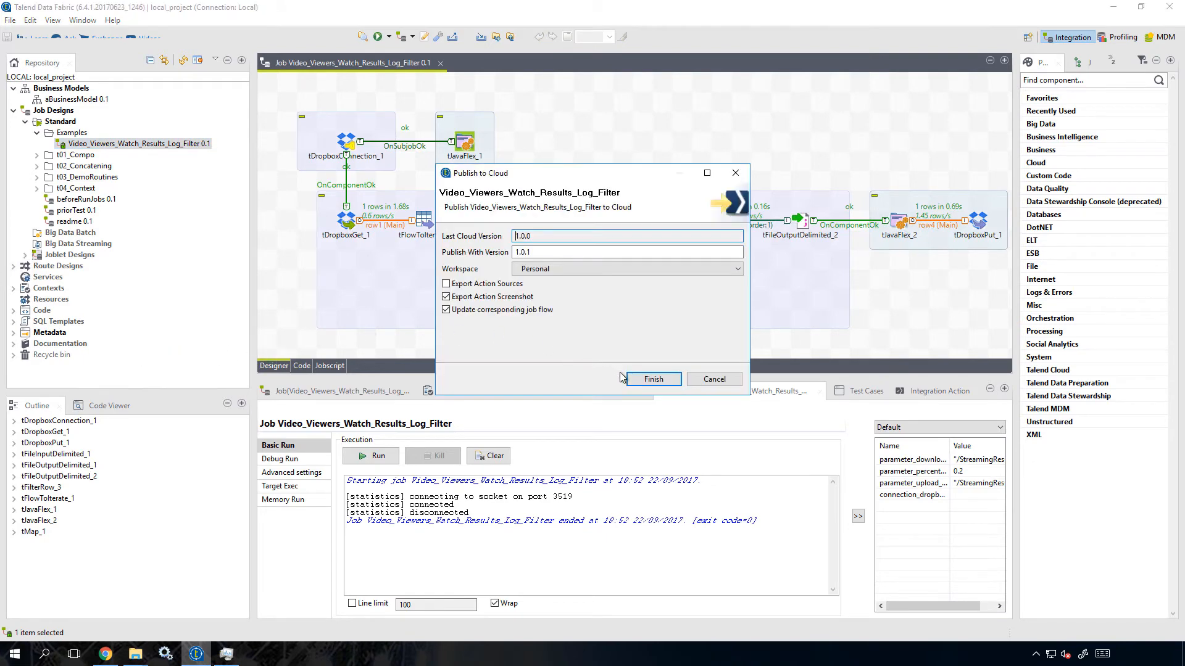
left_click(651, 379)
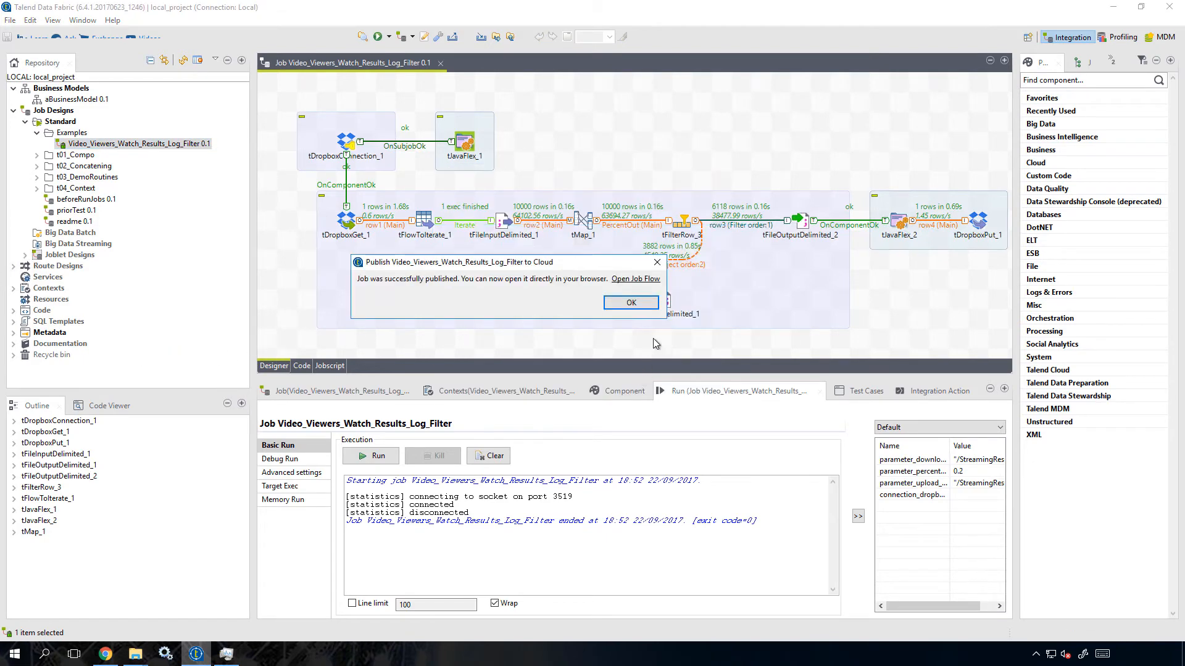
left_click(635, 278)
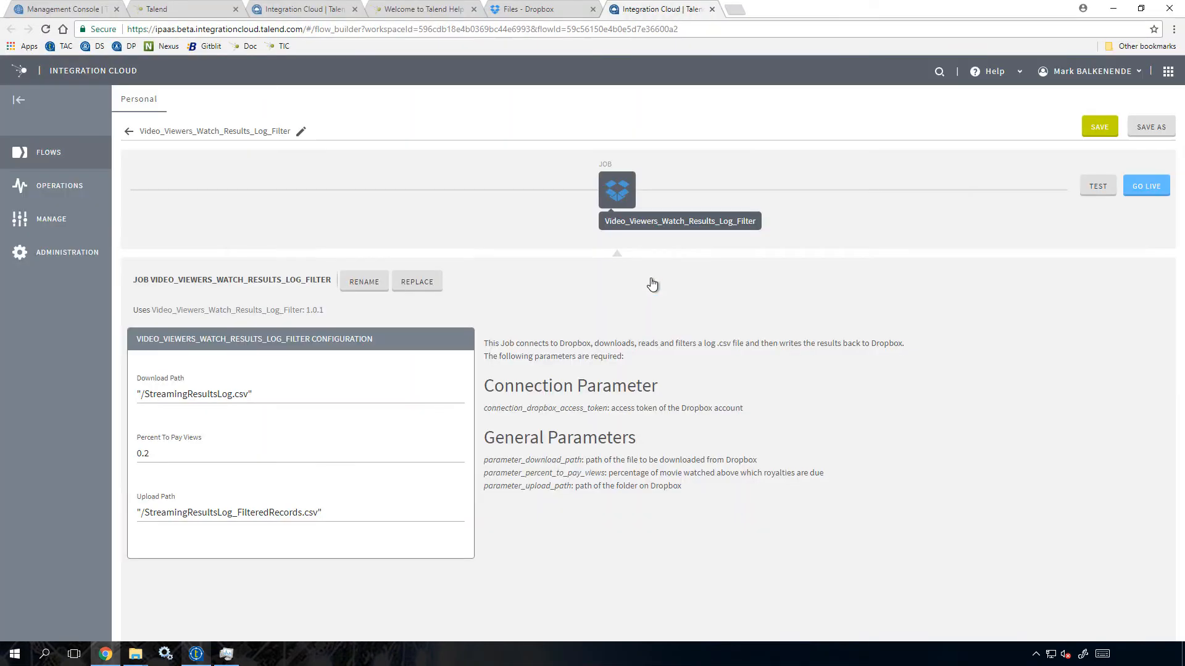
mouse_move(620, 210)
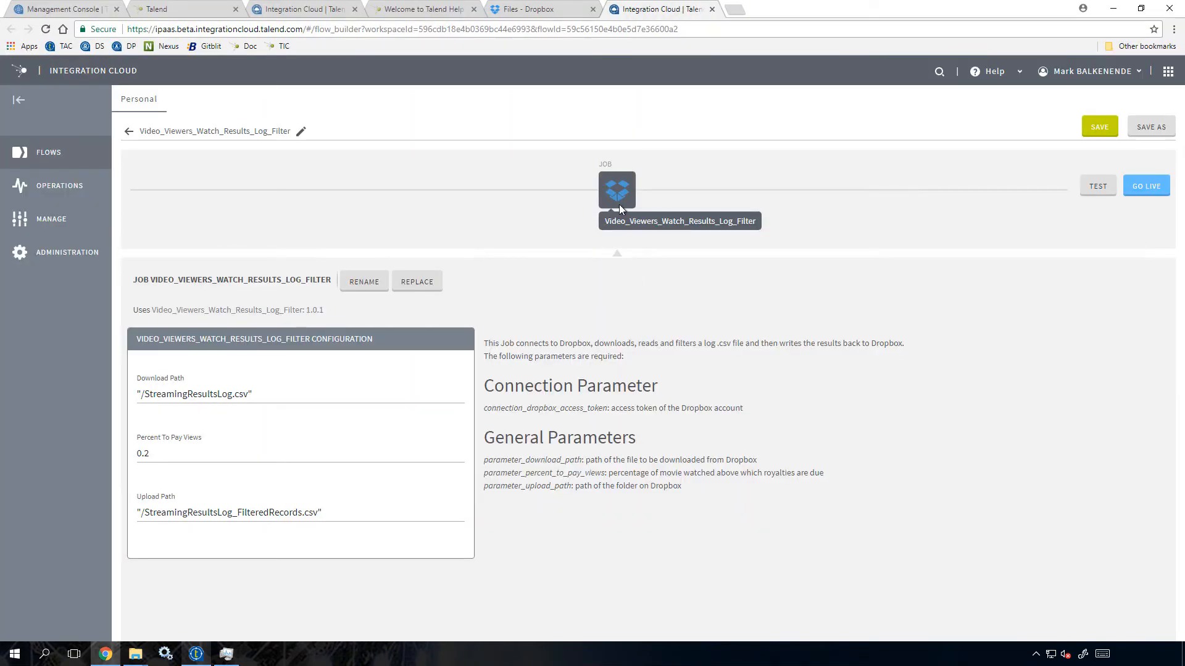
mouse_move(616, 191)
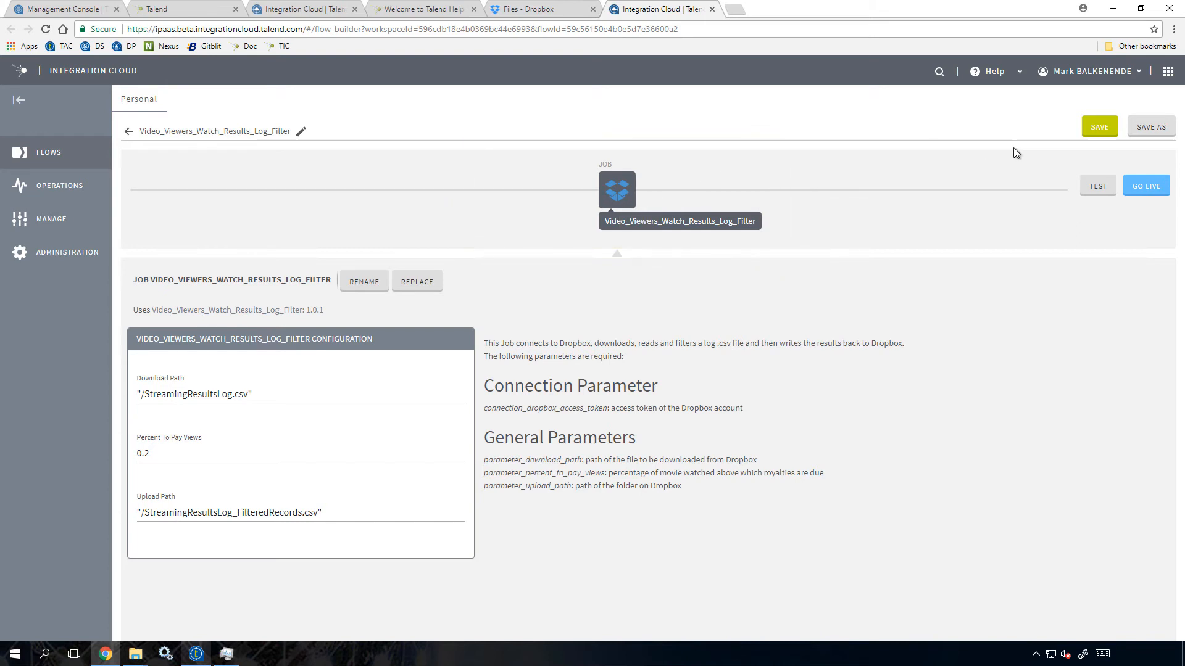
Bring up GO LIVE for the Video_Viewers_Watch_Results_Log_Filter flow.
left_click(1145, 185)
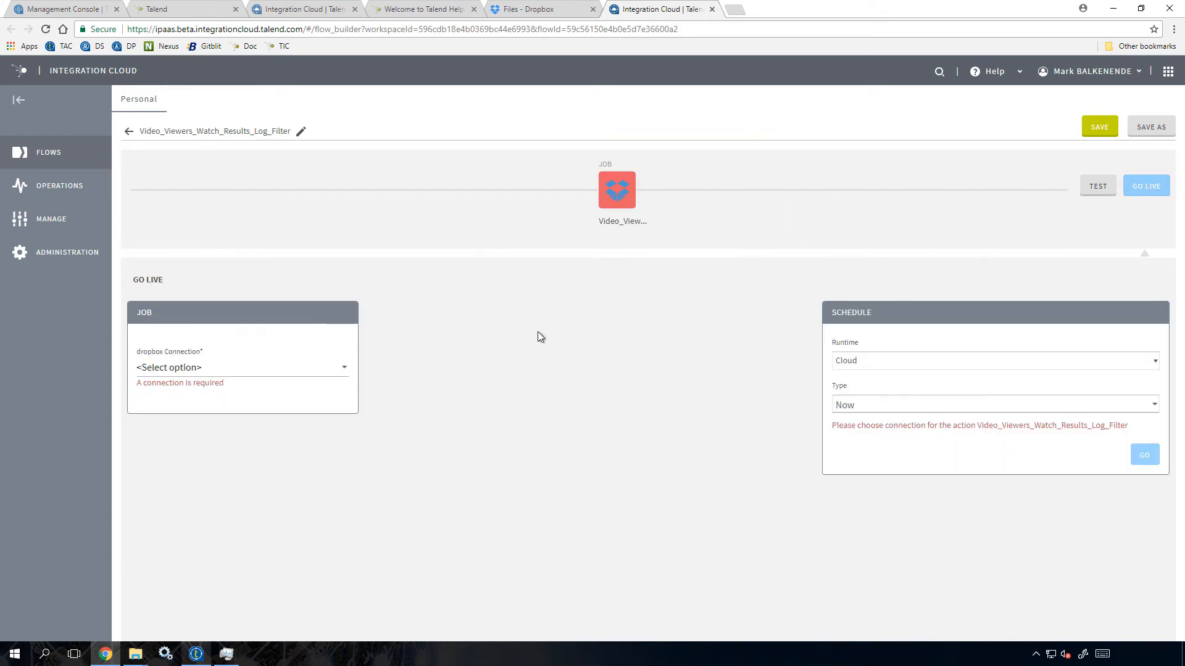
Choose the 'dropbox' connection and launch the flow now on the cloud runtime.
left_click(240, 368)
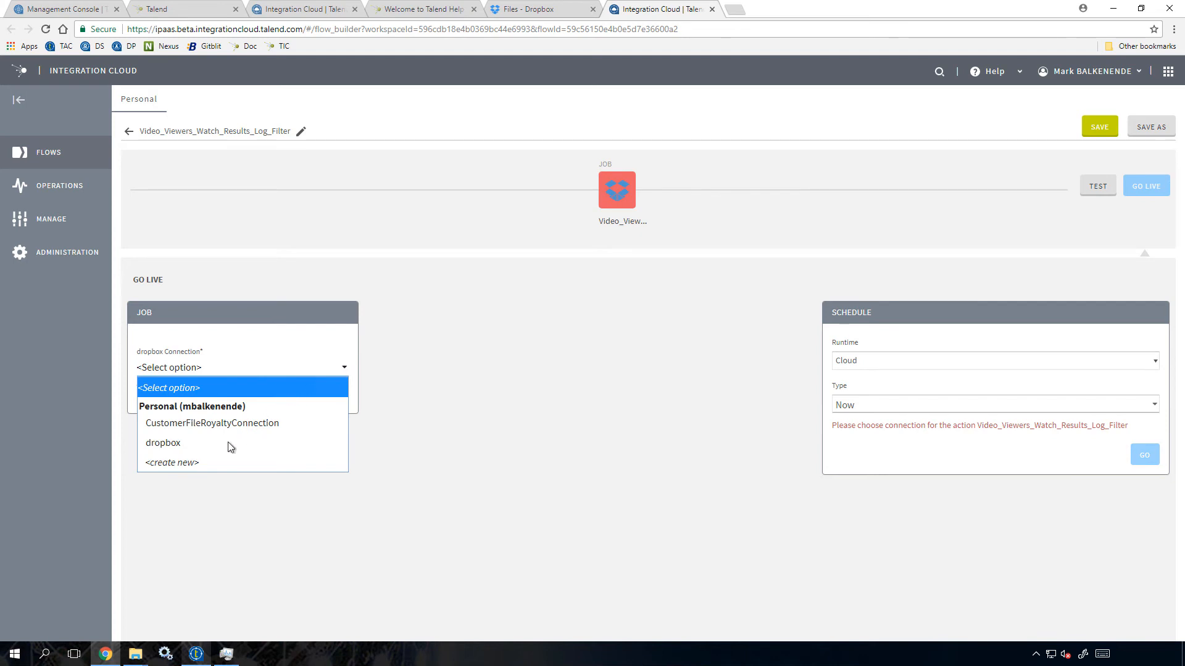
left_click(163, 444)
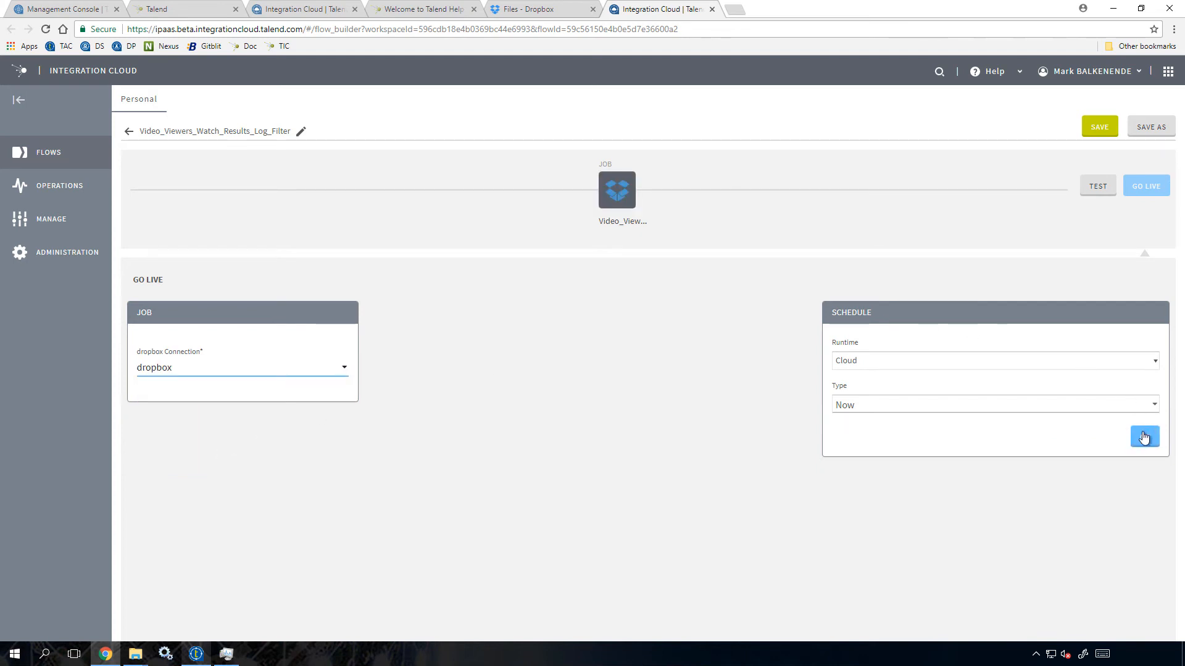
left_click(1143, 437)
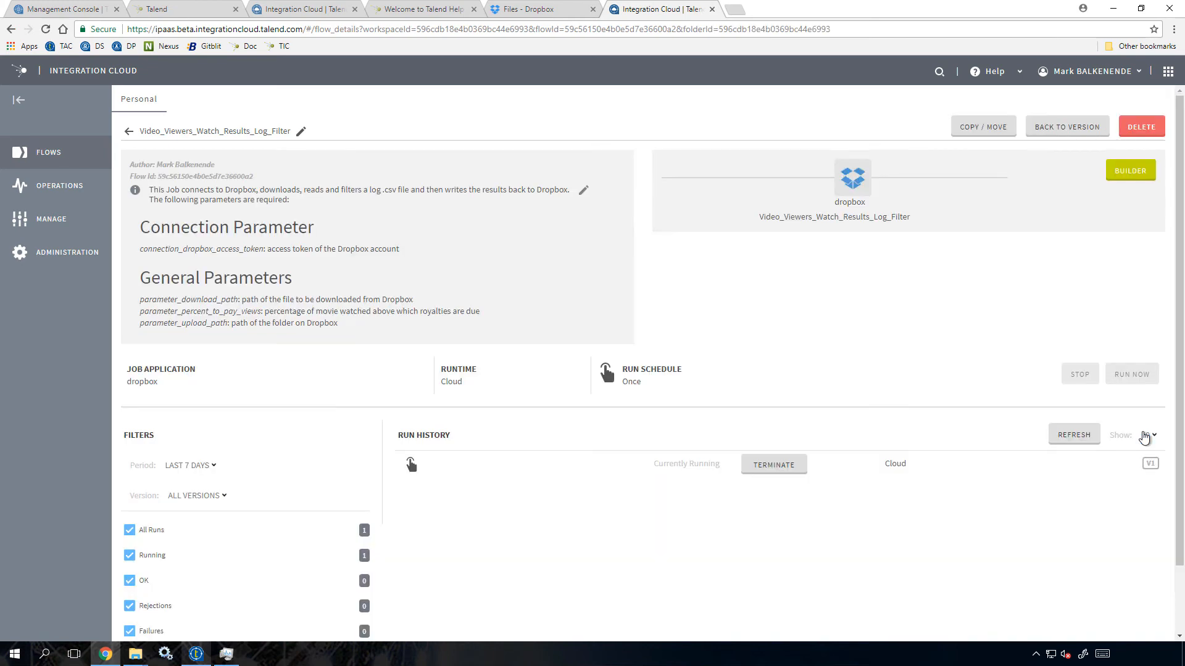